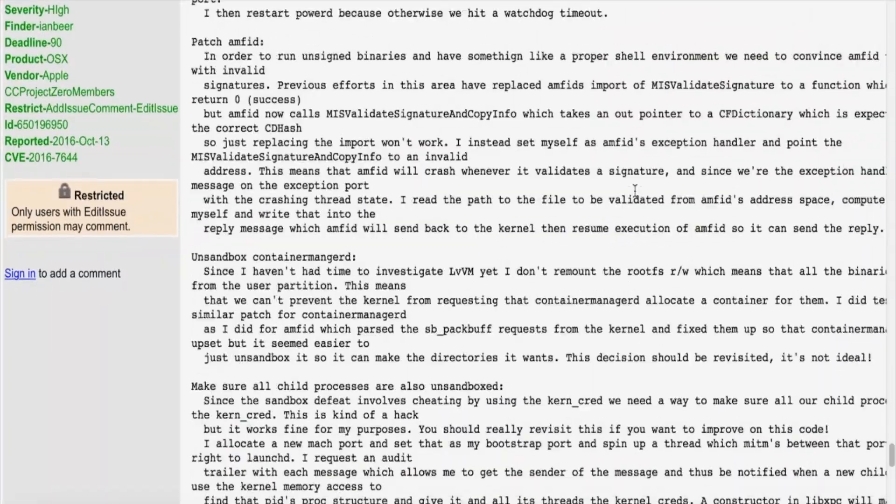
scroll("down", 3)
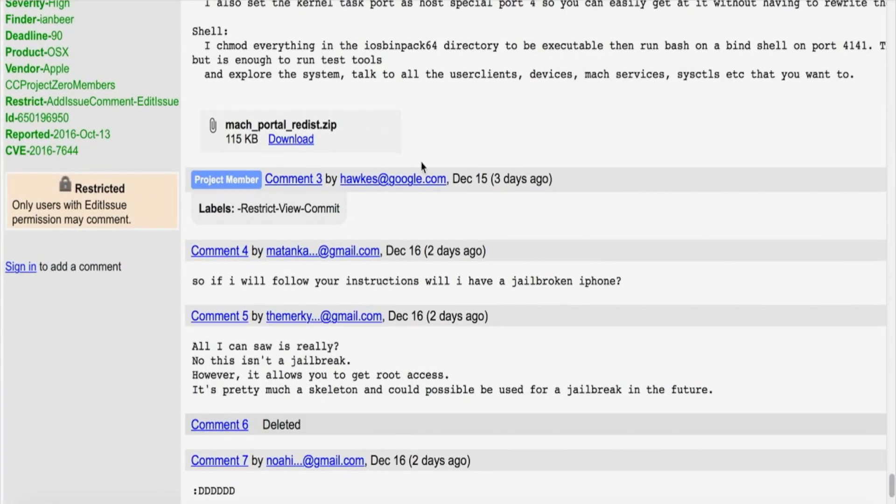